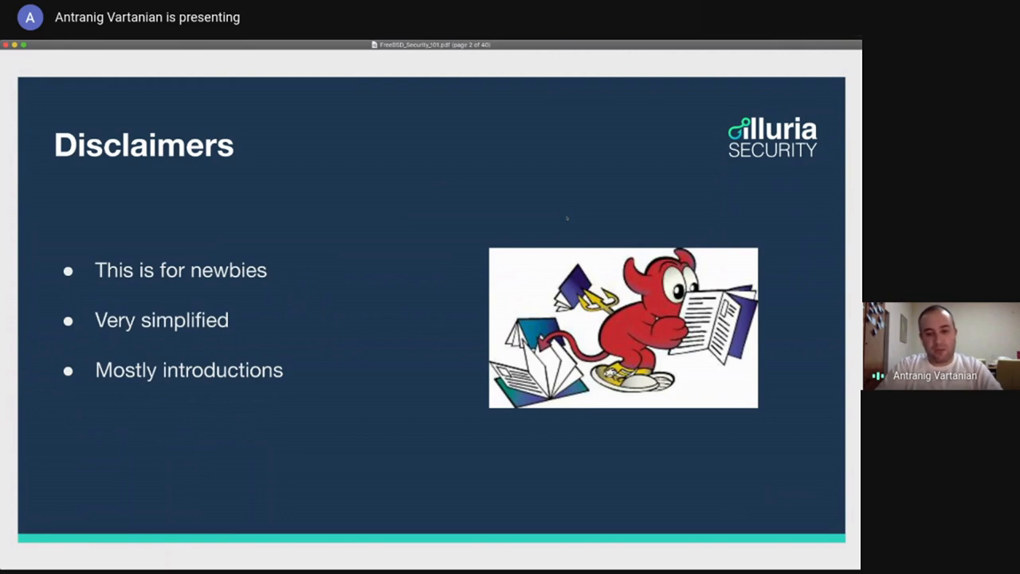
# Step through Disclaimers, Agenda and the Firewall definition to the Firewalls on FreeBSD slide (IPFW, IPFILTER, PF).
pyautogui.press('right')
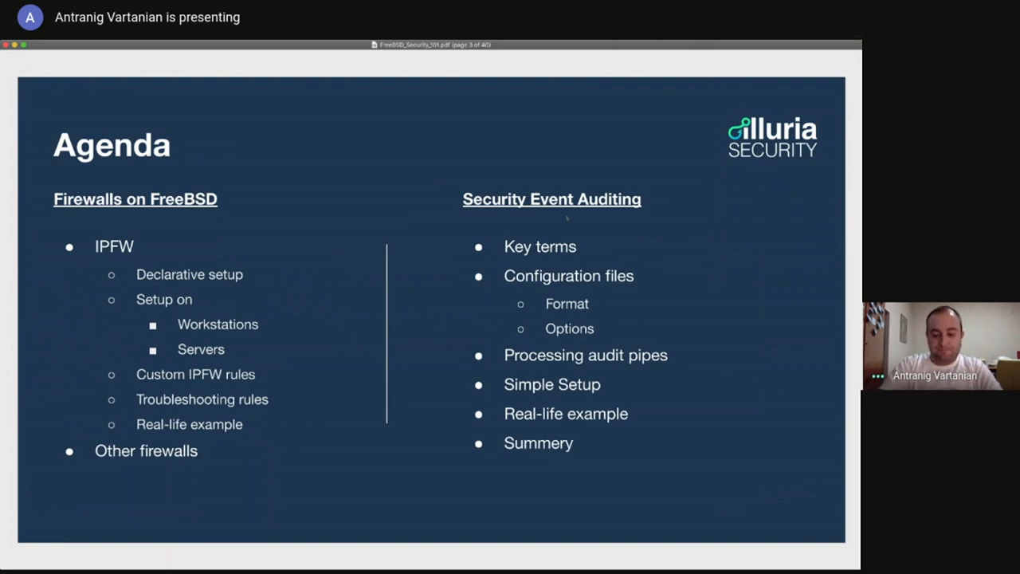
pyautogui.press('right')
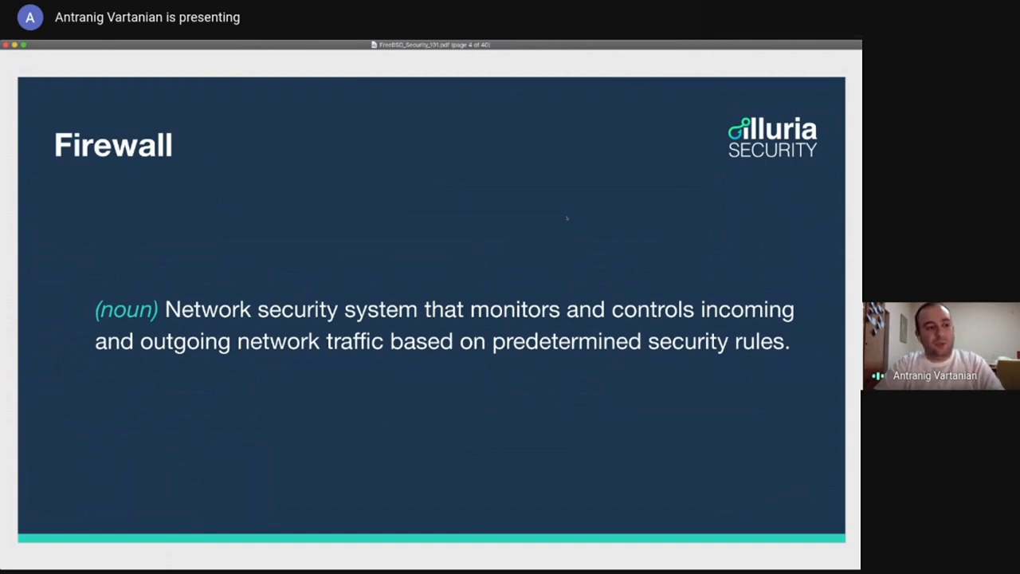
pyautogui.press('right')
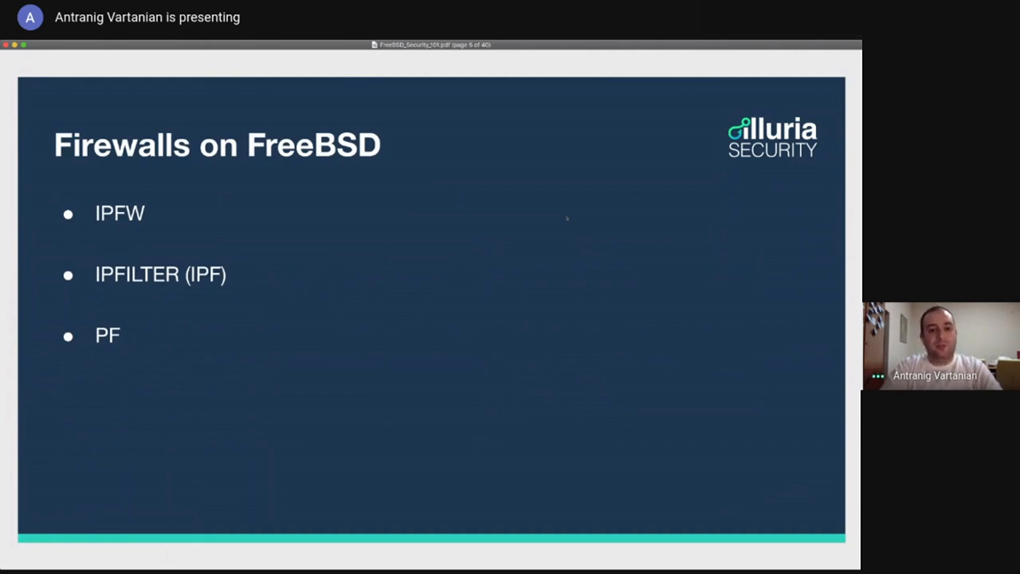
# Advance past the IPFW overview to Enabling IPFW, showing pings to 9.9.9.9 denied.
pyautogui.press('right')
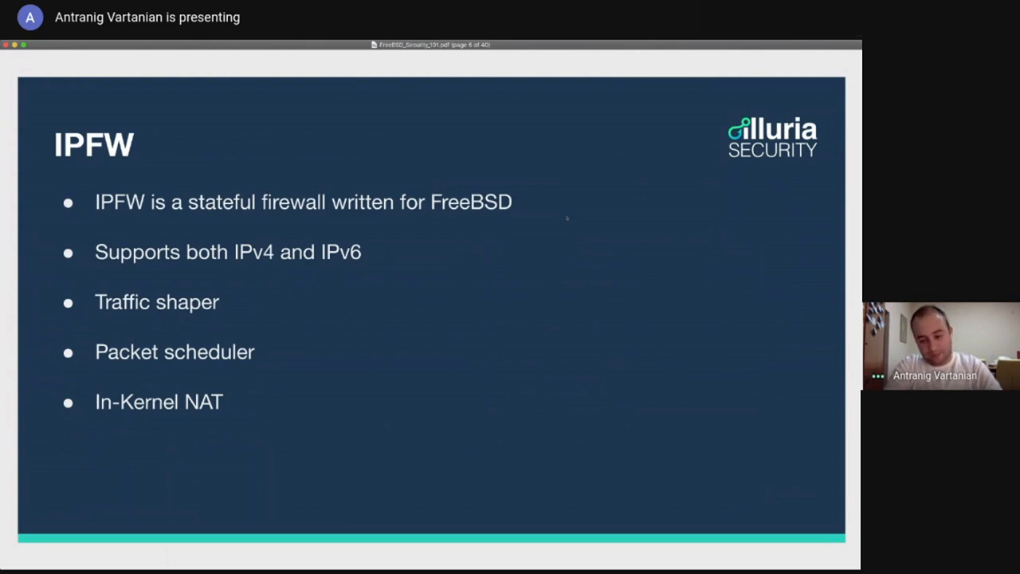
pyautogui.press('right')
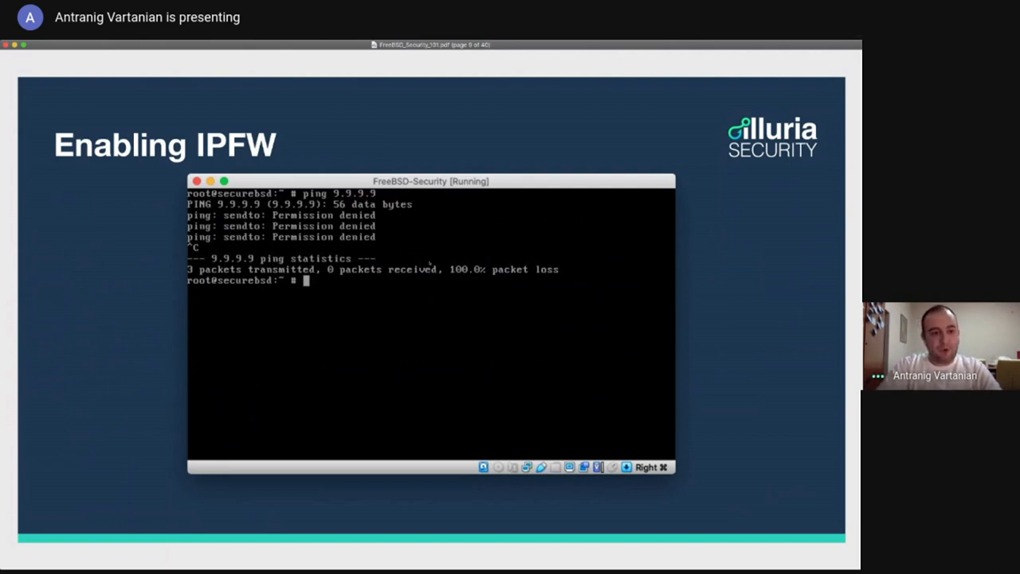
# Advance to IPFW under the hood, listing rc.conf variables like firewall_enable and firewall_script.
pyautogui.press('right')
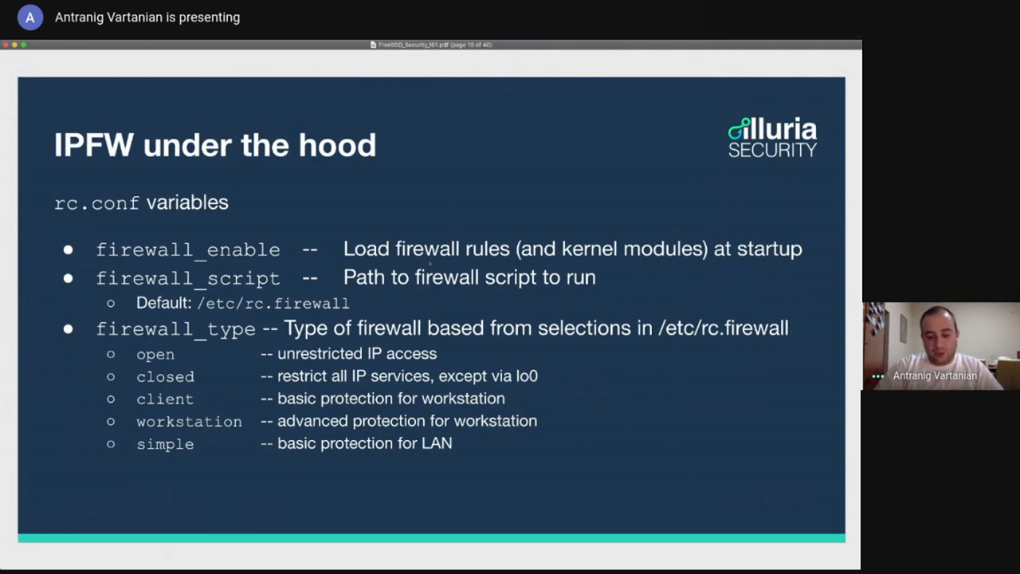
pyautogui.press('Right')
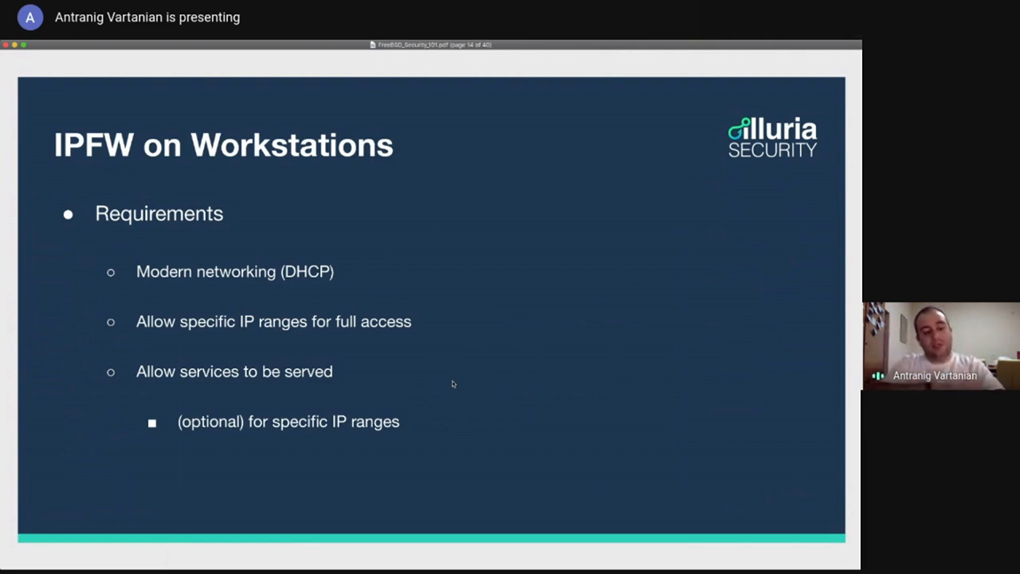
# Advance past IPFW on Workstations to the ipfw list output with allow rules for ports 80 and 443.
pyautogui.press('right')
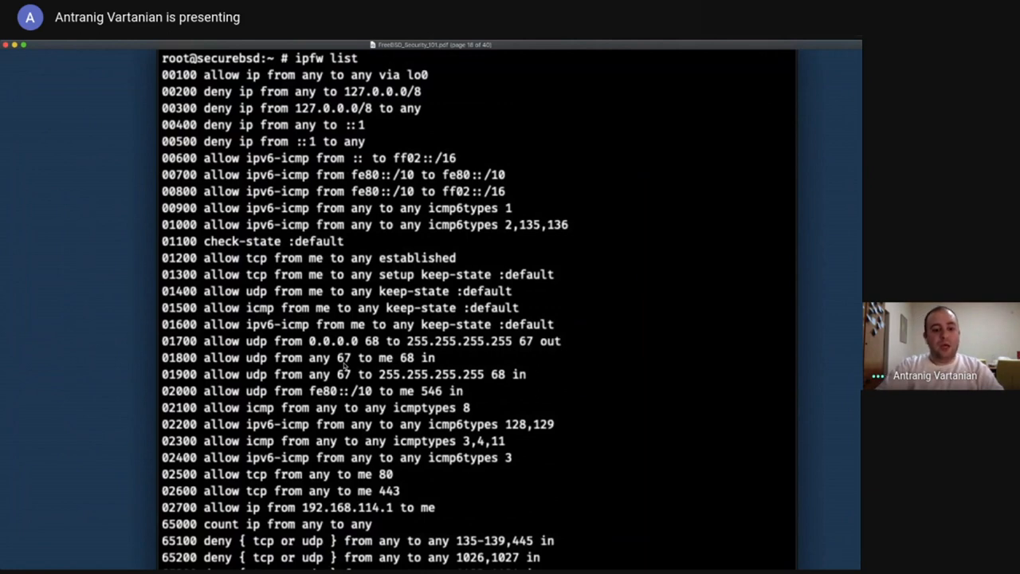
# Scroll down the ipfw list output to show the deny rules, reaching Custom IPFW Rules.
pyautogui.scroll(-3)
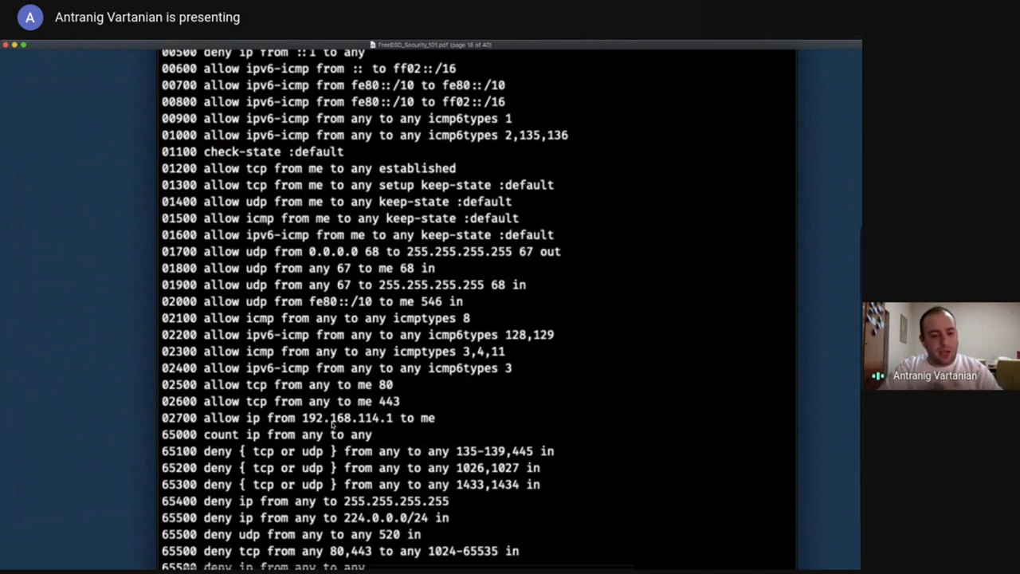
pyautogui.scroll(-3)
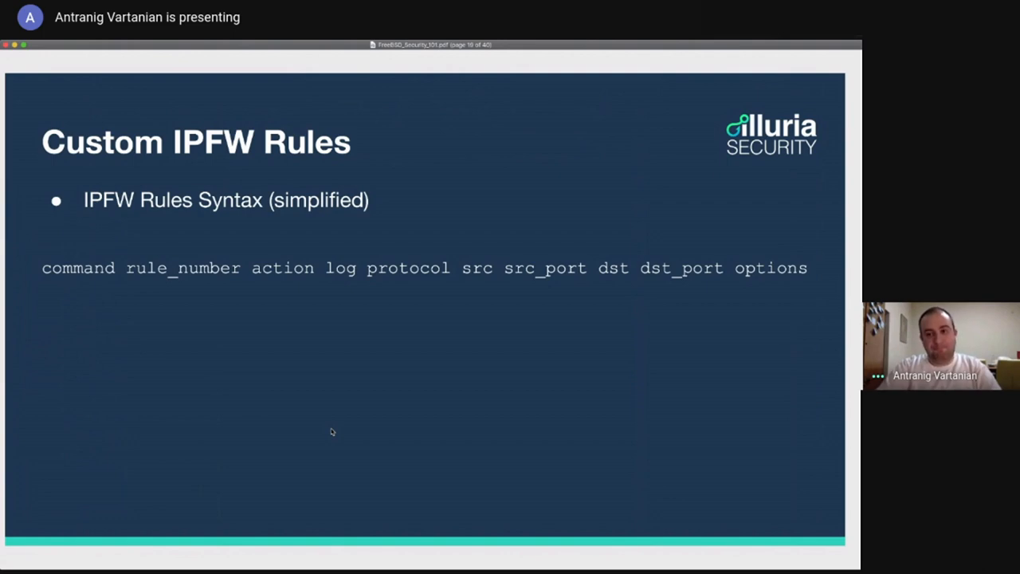
# Advance to the custom rc.firewall script with loopback, HTTP/HTTPS and office-only SSH rules.
pyautogui.press('right')
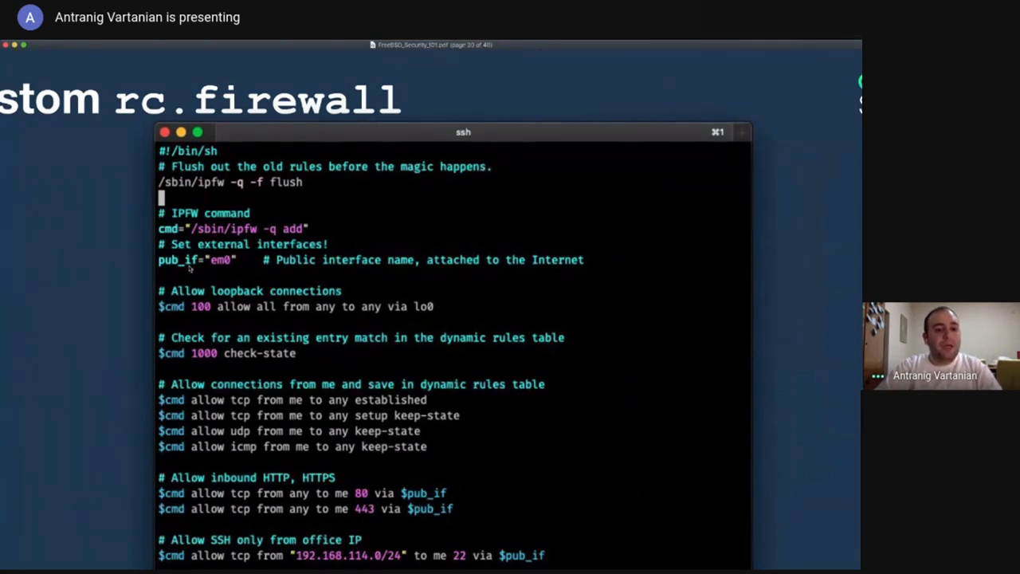
pyautogui.moveTo(307, 319)
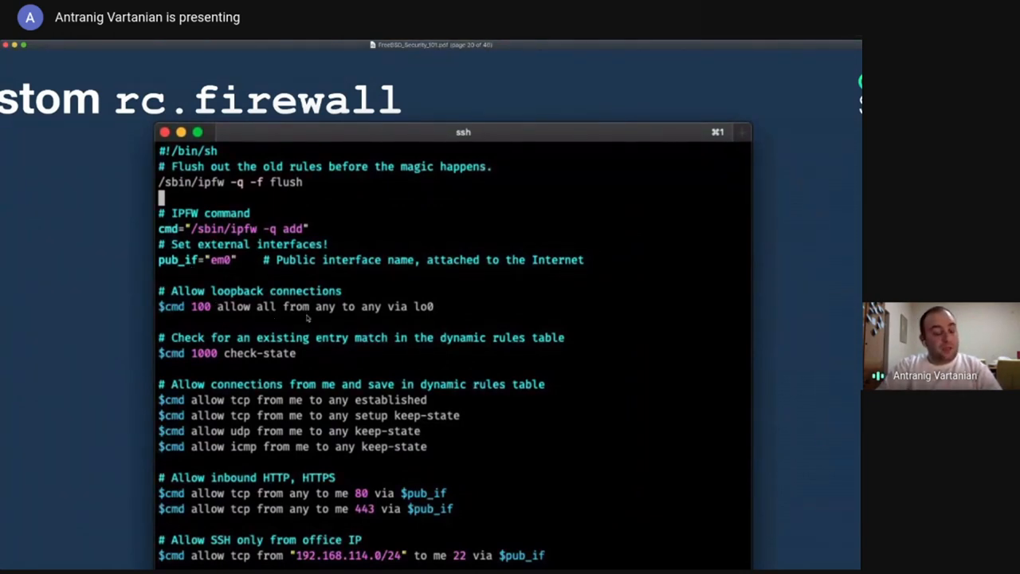
pyautogui.moveTo(325, 354)
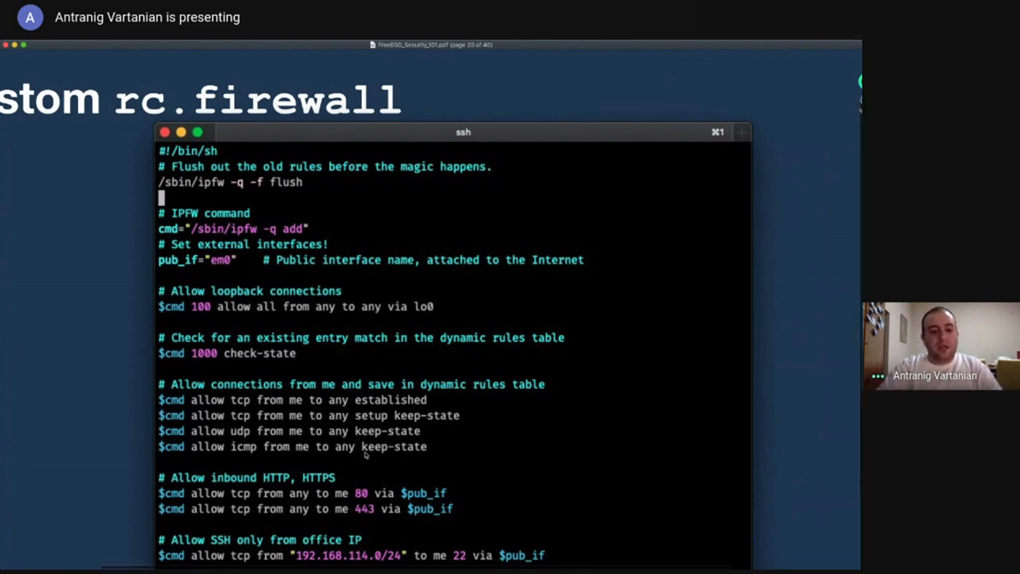
# Scroll down to the rc.firewall being enabled via sysrc and ipfw restarted with the resulting rule list.
pyautogui.scroll(-3)
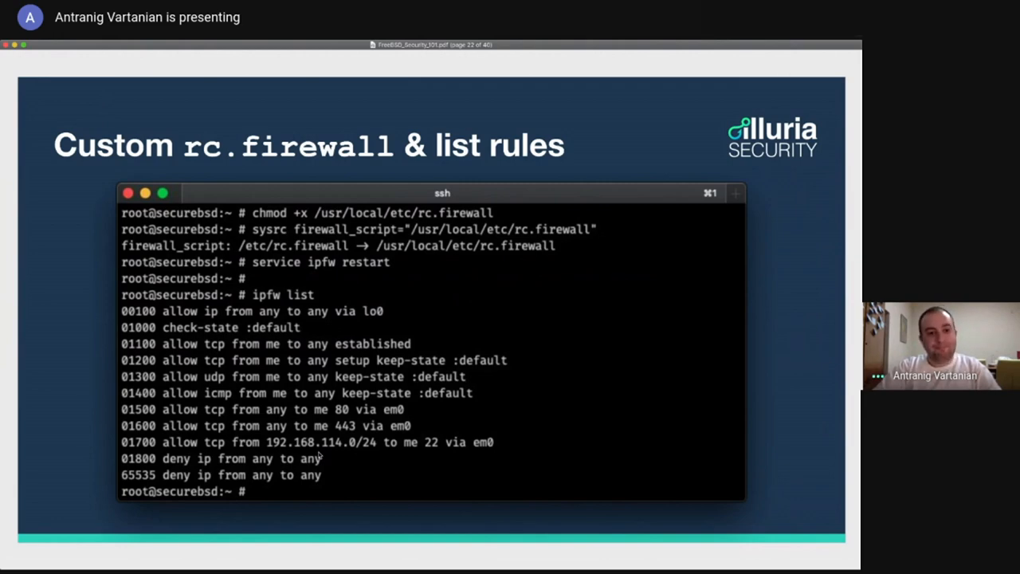
# Advance to the Troubleshooting slide with the ipfw log rule and ipfw0 tcpdump capture.
pyautogui.press('Right')
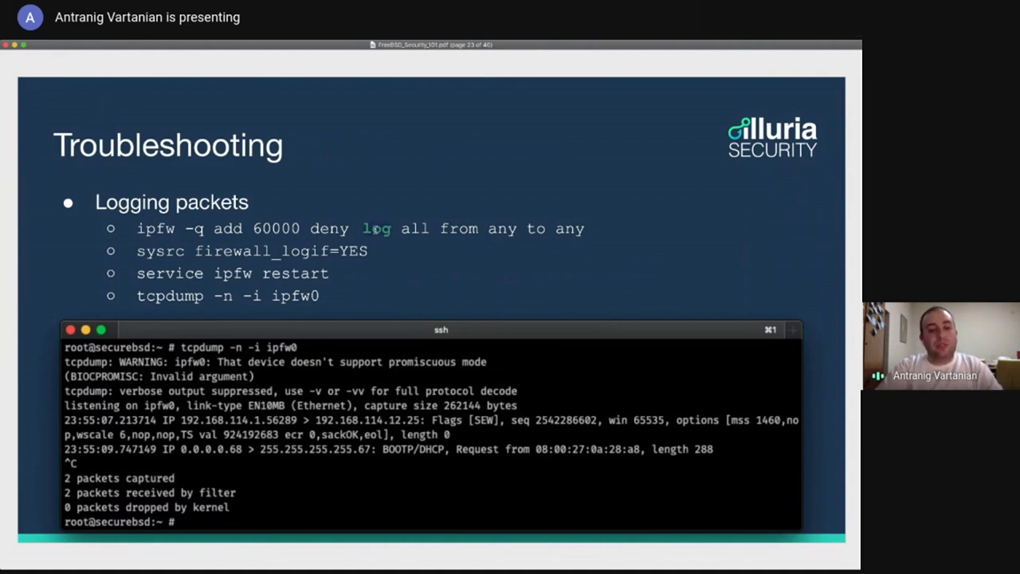
pyautogui.moveTo(405, 256)
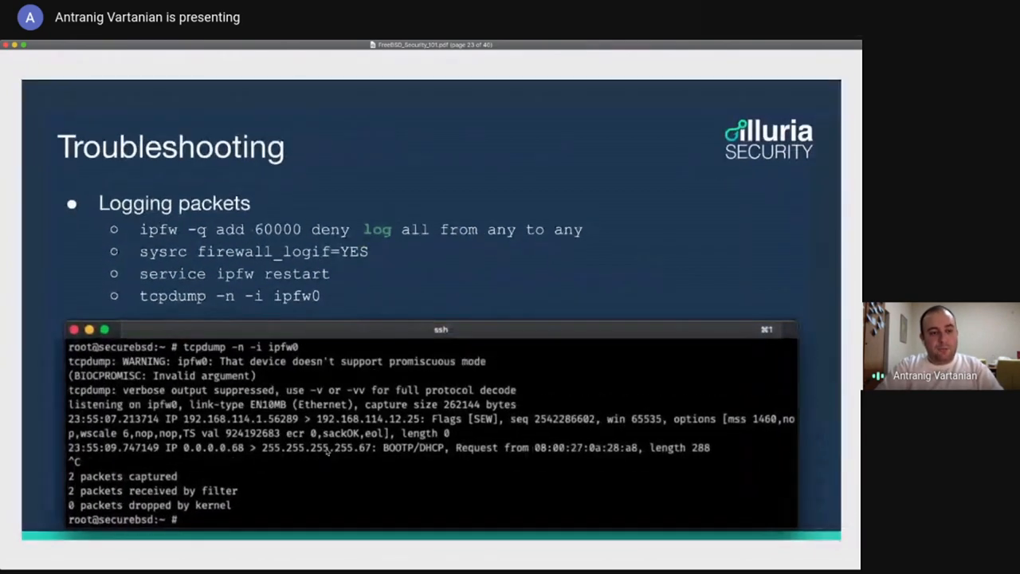
pyautogui.press('right')
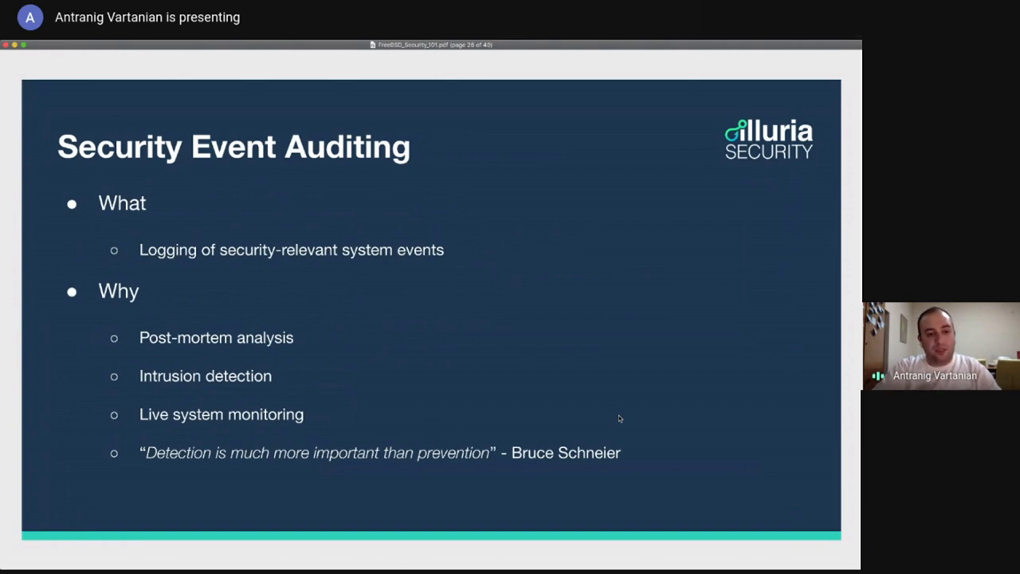
pyautogui.press('right')
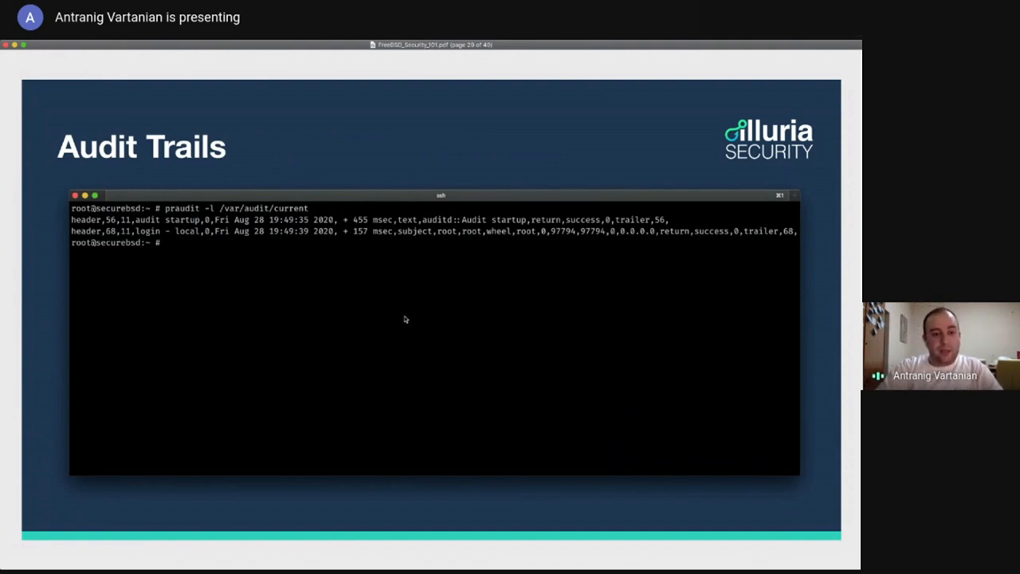
pyautogui.moveTo(284, 279)
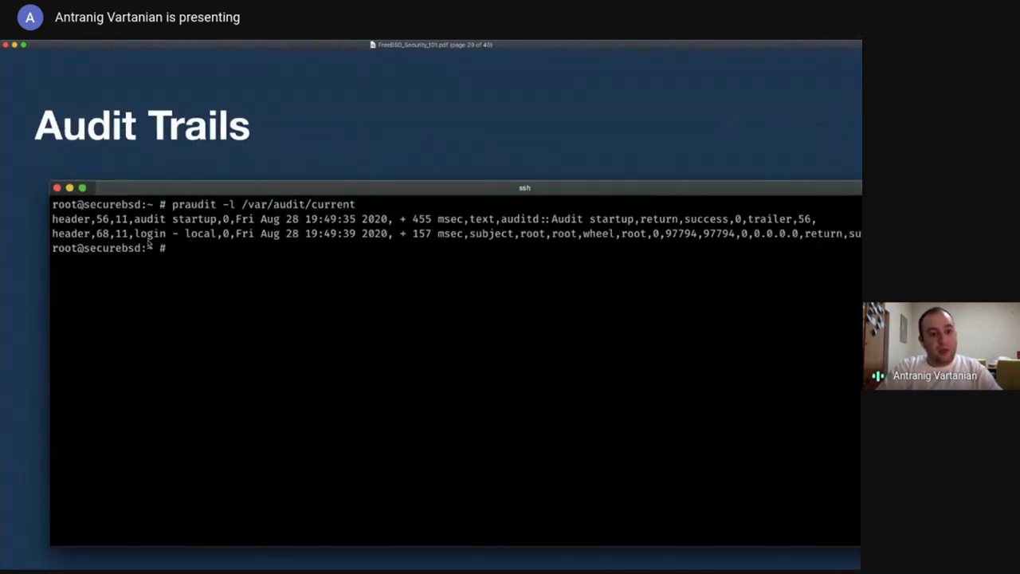
pyautogui.moveTo(189, 247)
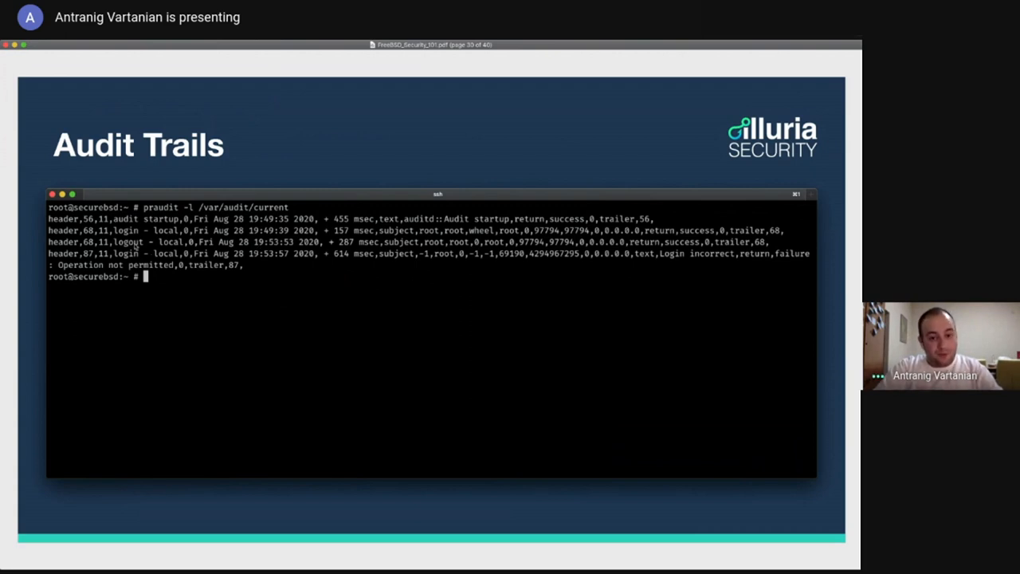
pyautogui.moveTo(344, 315)
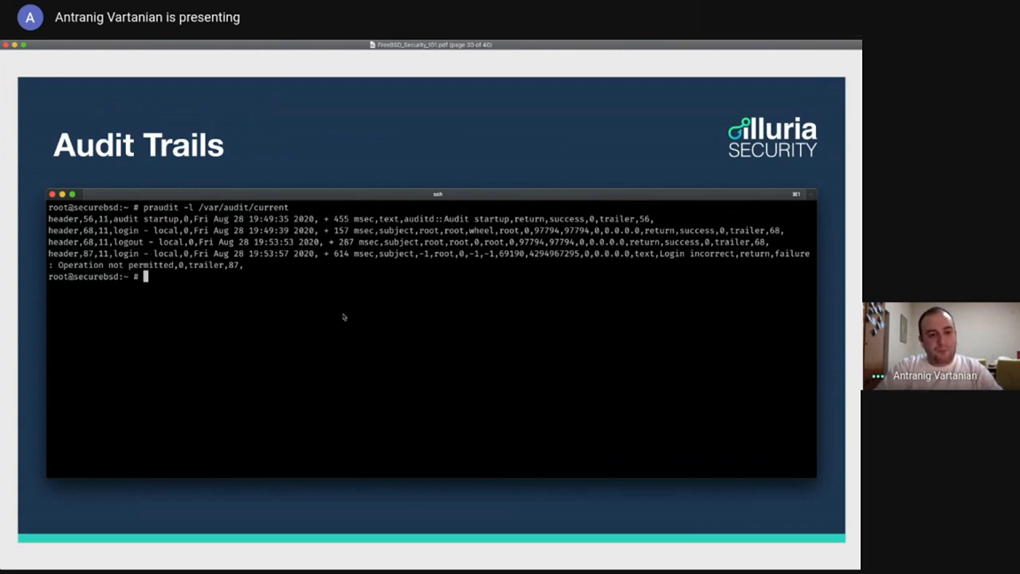
pyautogui.press('right')
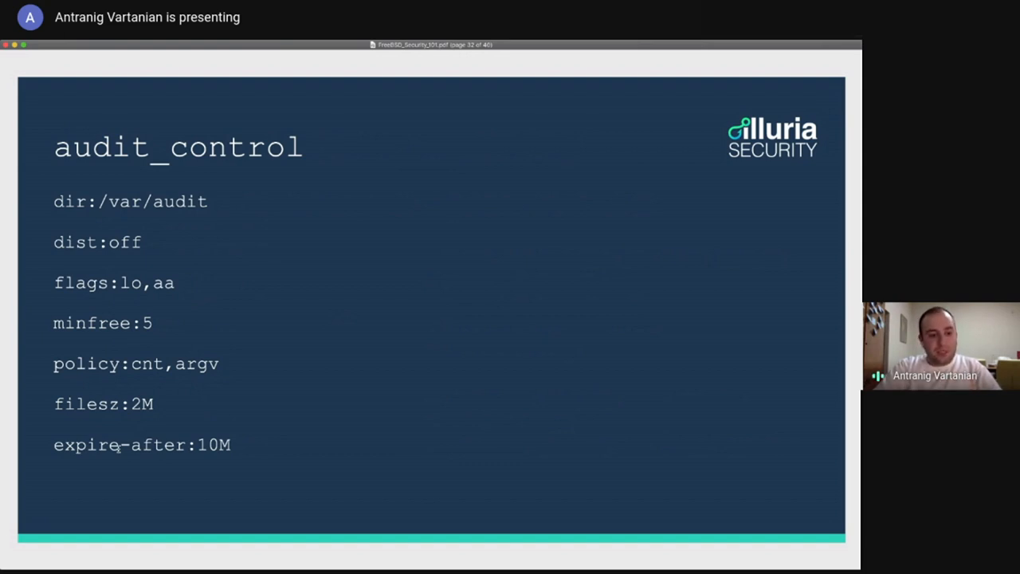
# Advance past audit_control to the Audit Event Classes table (all, aa, lo, fw, ex).
pyautogui.press('right')
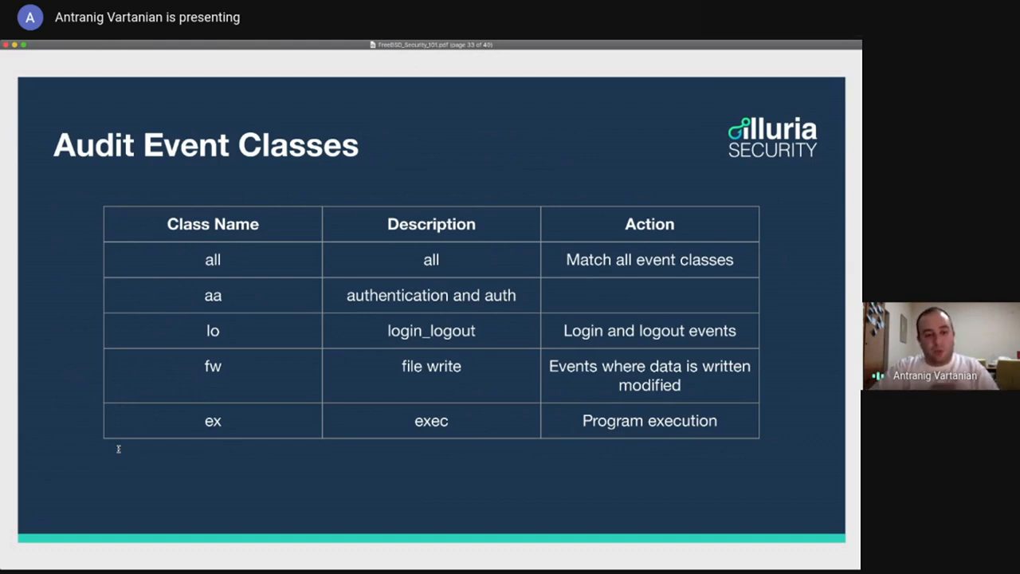
# Advance to the audit_user slide with root:lo:no and antranigv:ex,fc,fw,nt:no entries.
pyautogui.press('right')
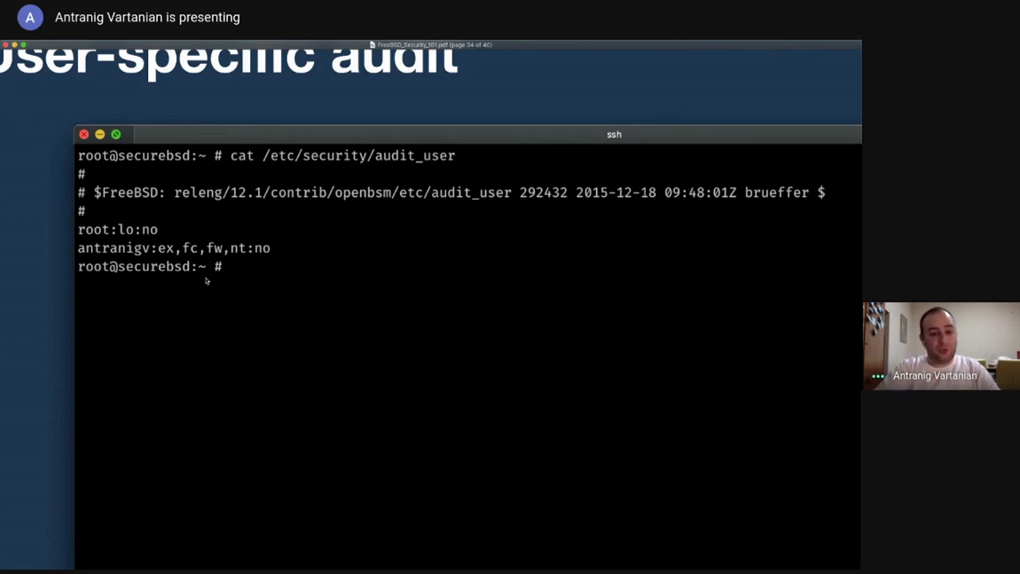
pyautogui.moveTo(341, 309)
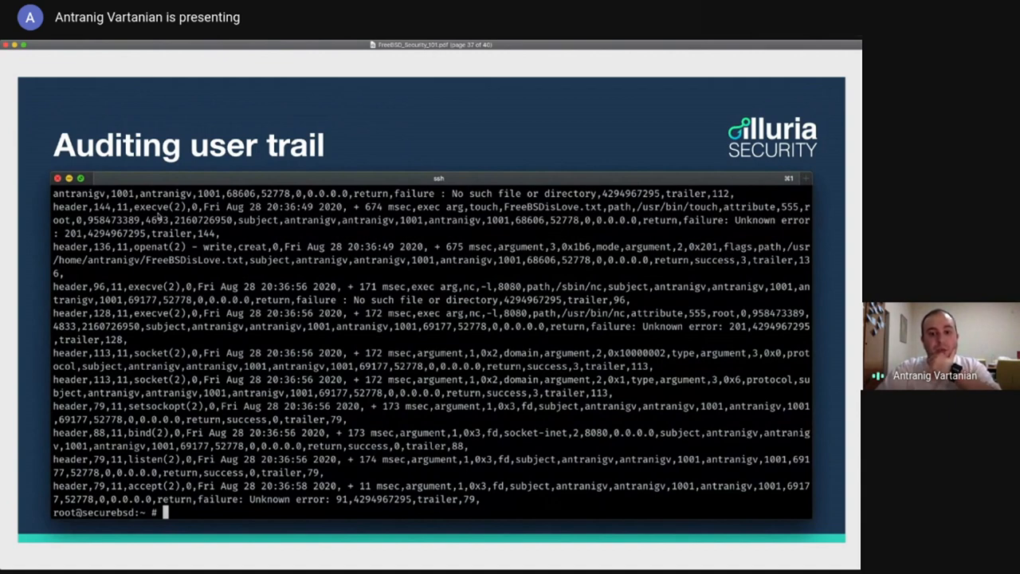
pyautogui.moveTo(460, 215)
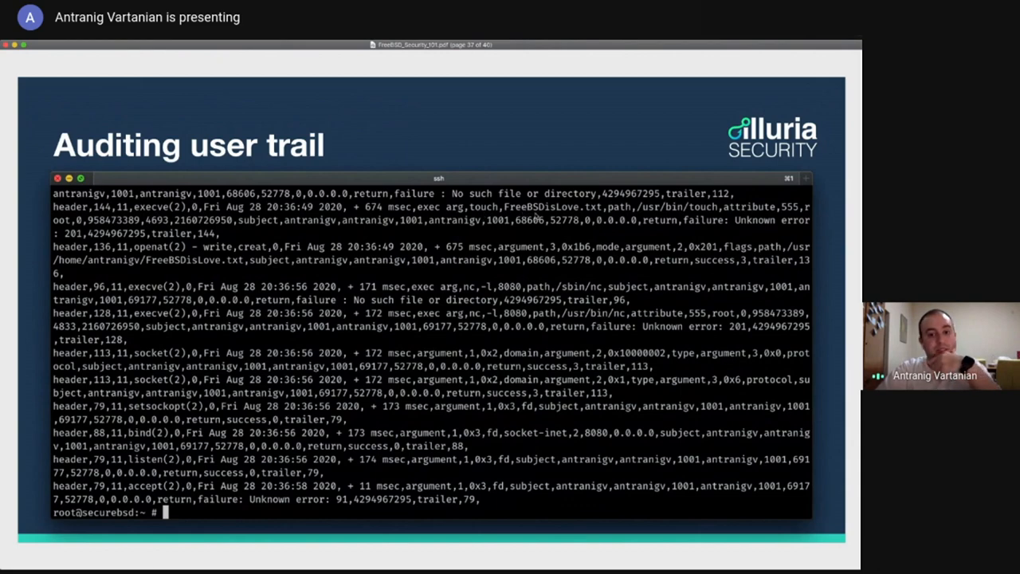
pyautogui.moveTo(583, 217)
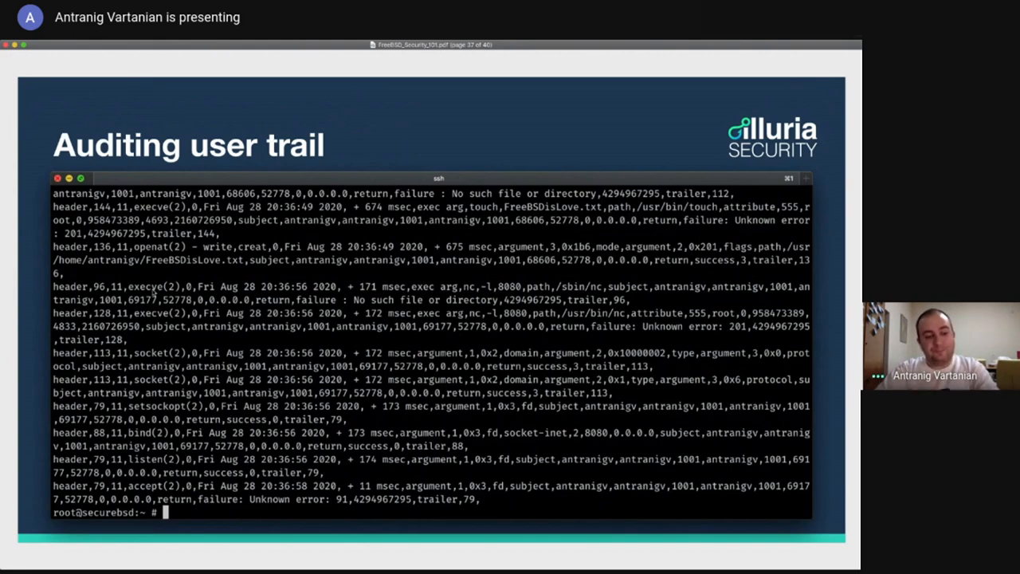
pyautogui.moveTo(540, 254)
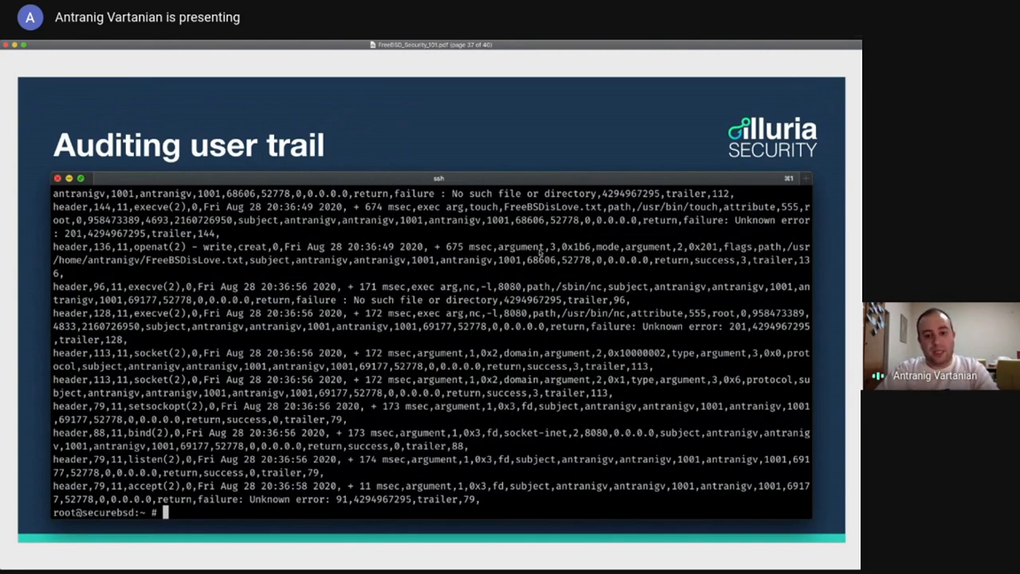
pyautogui.moveTo(468, 295)
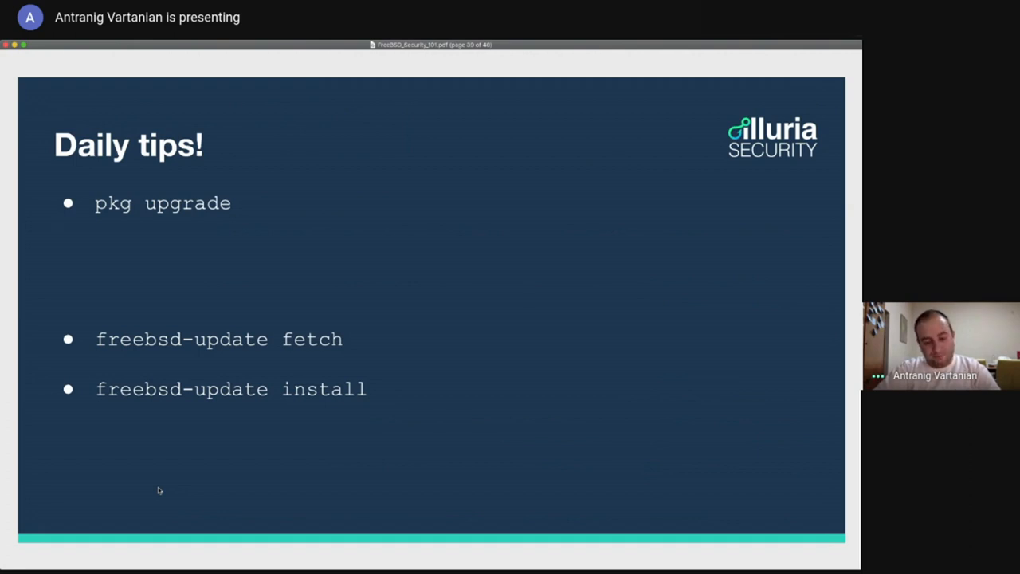
# Advance from the Daily tips slide to the closing 'That's all folks!' questions slide.
pyautogui.press('right')
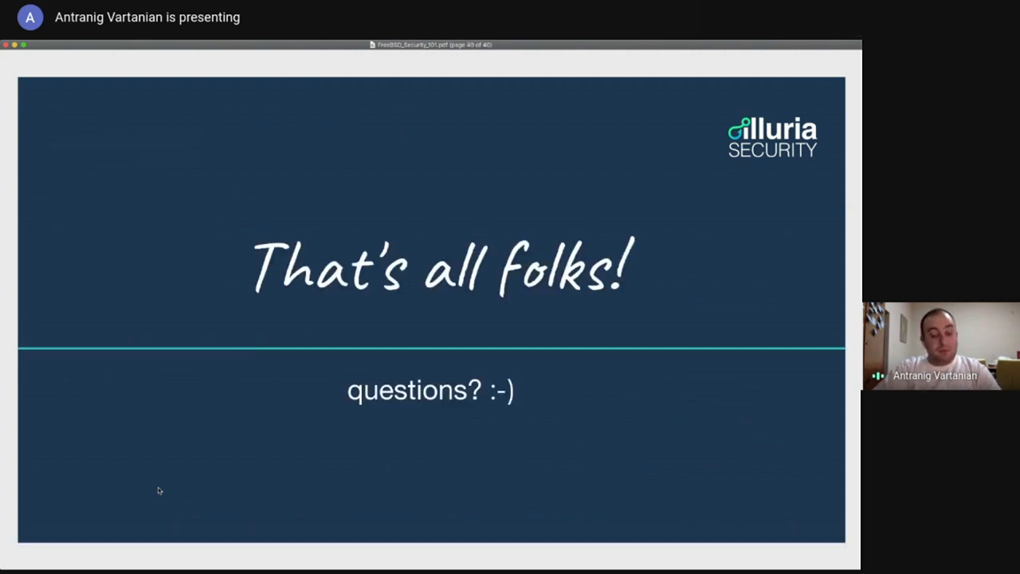